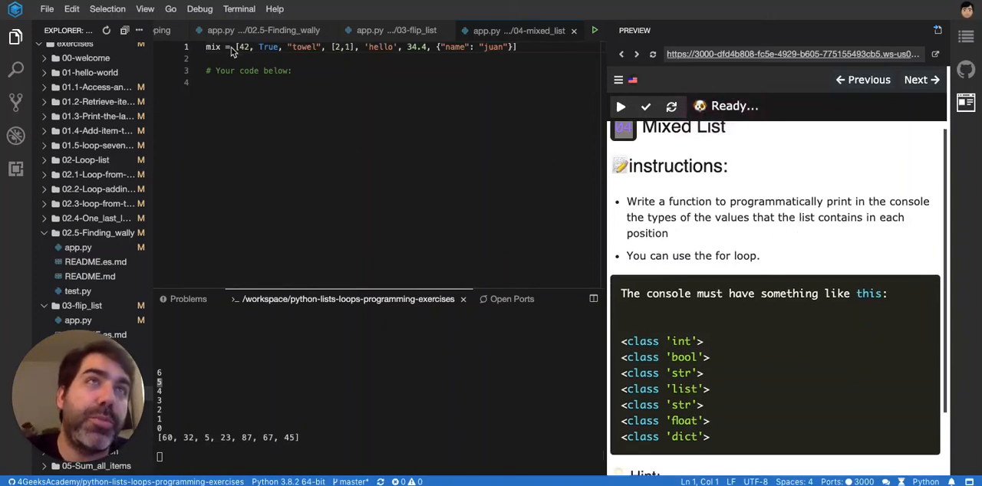
mouse_move(243, 47)
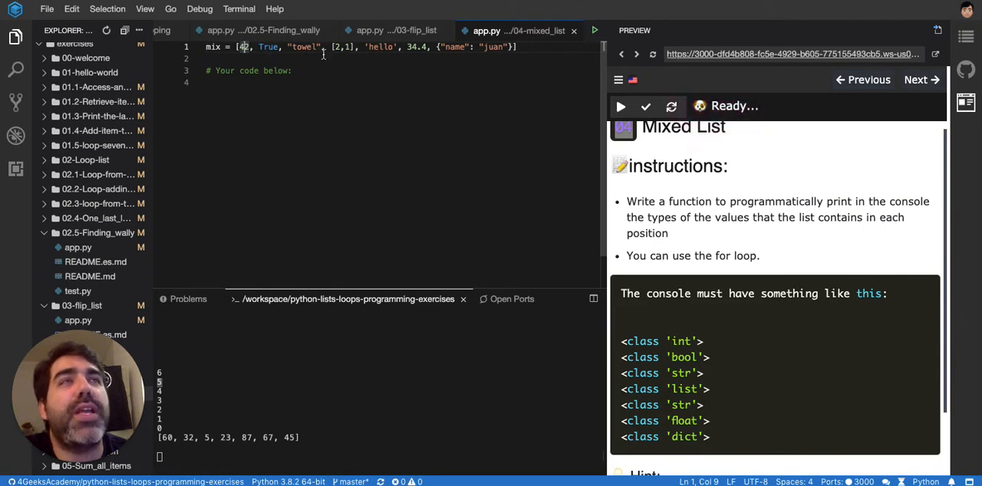
Insert a blank line after the mix list in app.py for the loop code.
double_click(341, 47)
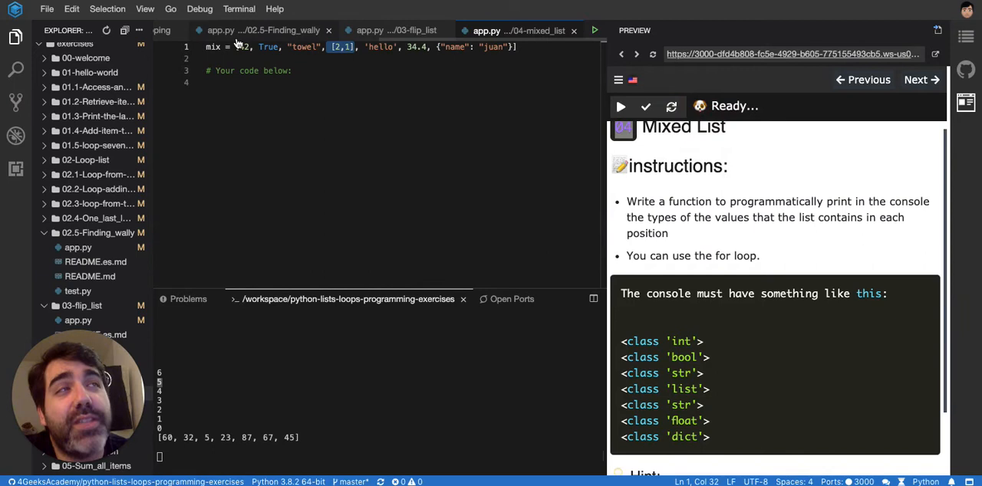
mouse_move(261, 30)
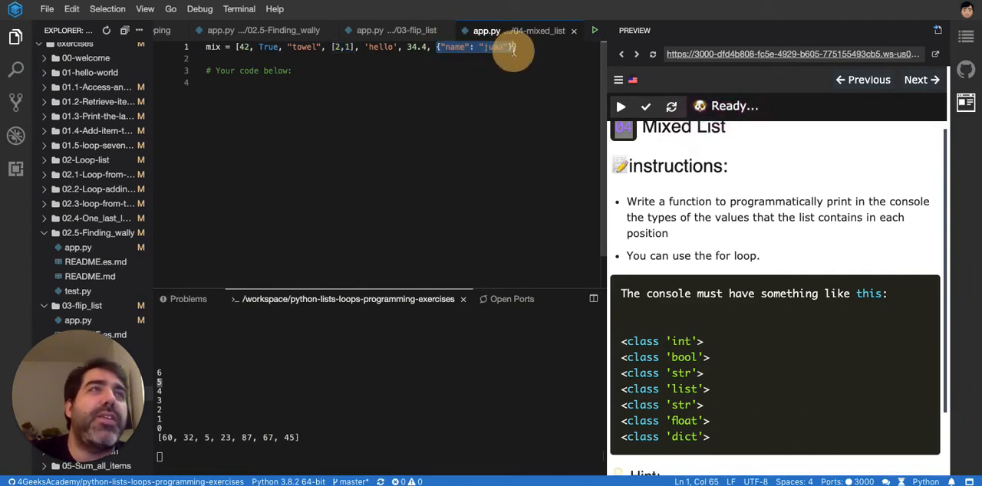
mouse_move(553, 112)
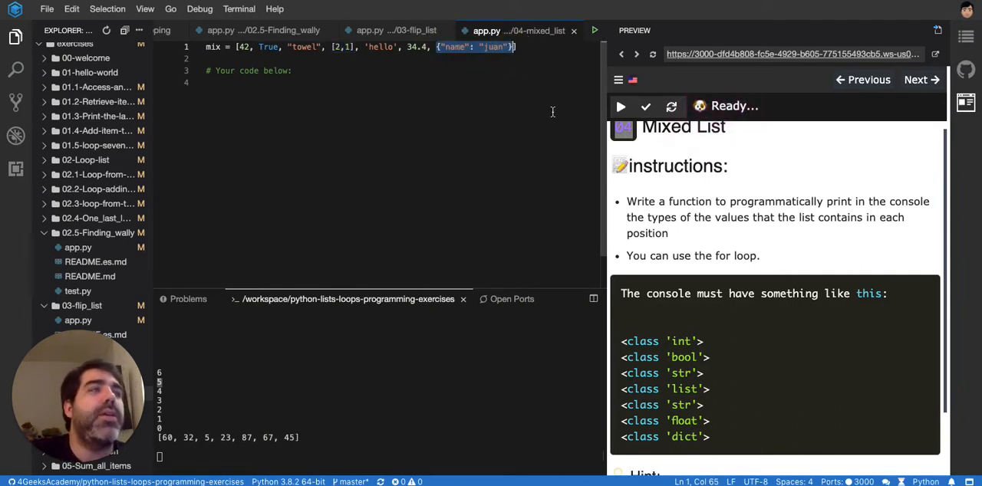
mouse_move(824, 297)
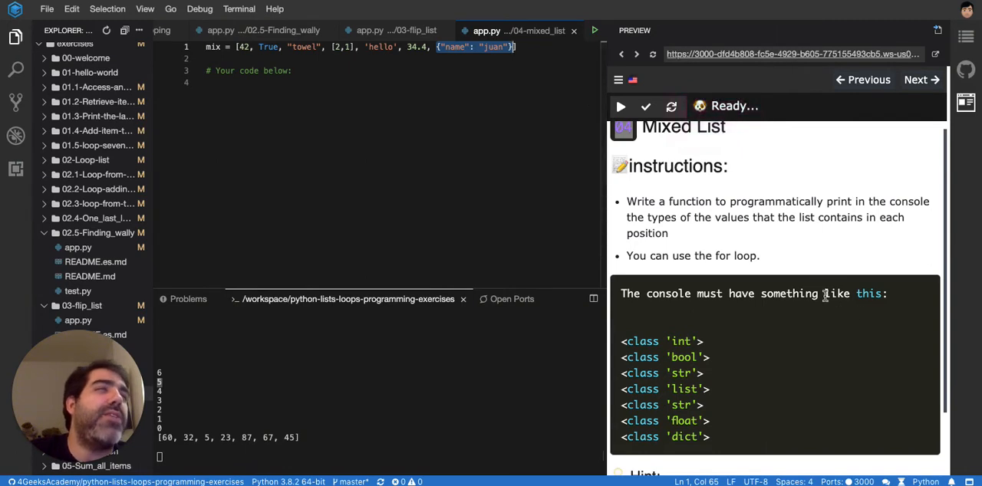
mouse_move(863, 198)
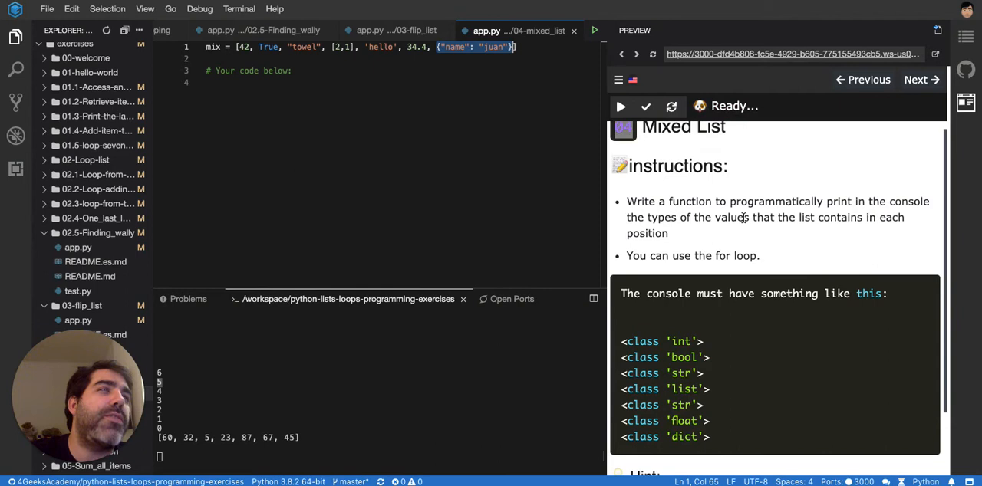
mouse_move(729, 252)
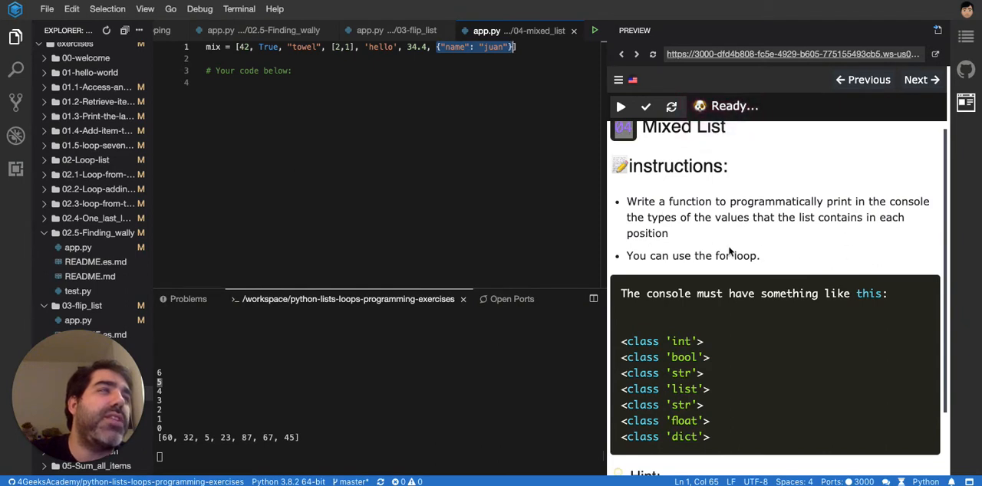
left_click(534, 59)
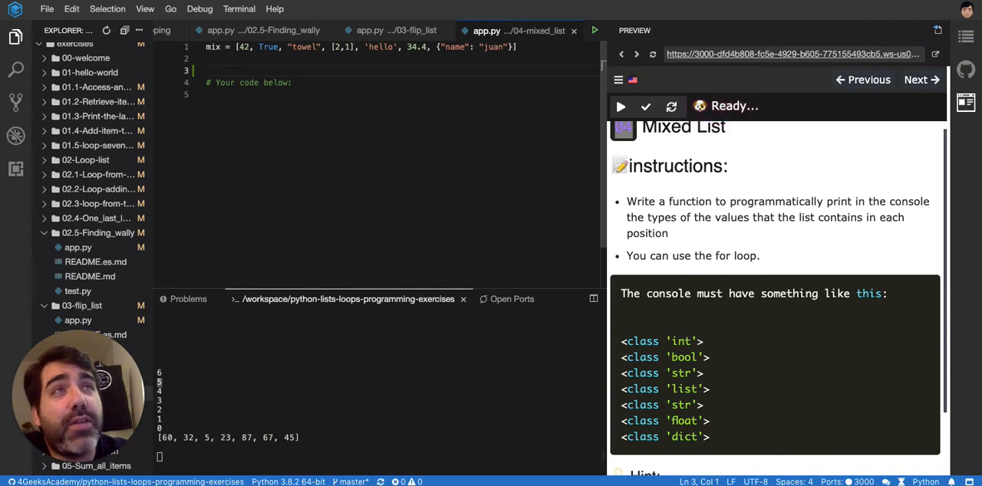
Write 'for item in mix:' with an indented 'print(type(item))' in app.py.
type("for item in")
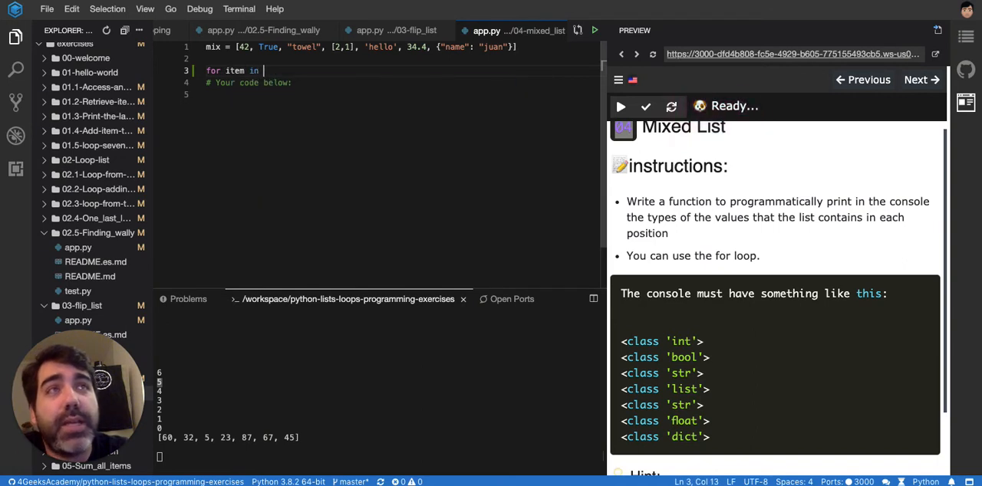
type("mix:")
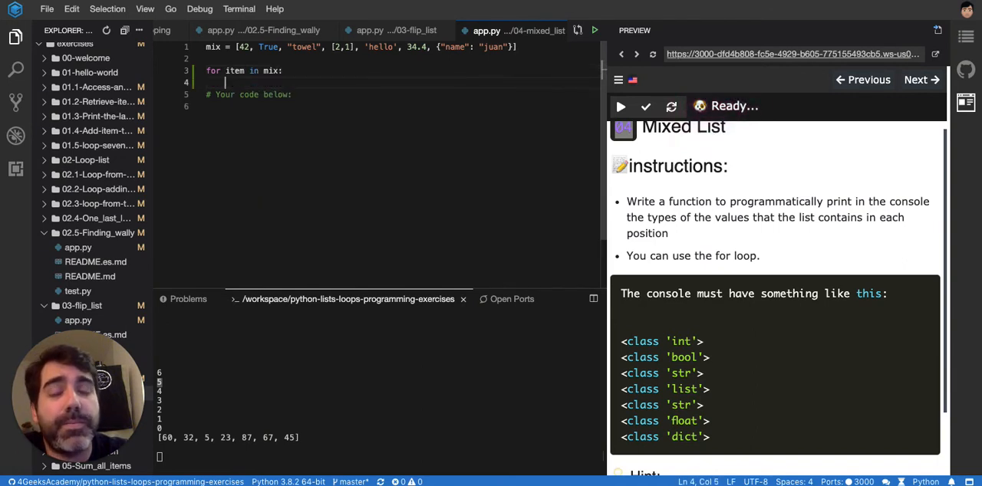
type("print()")
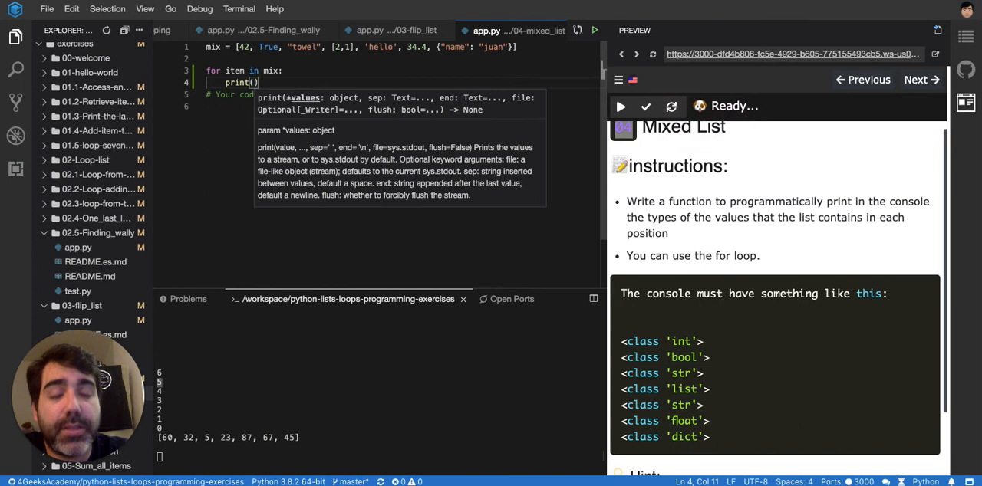
type("type")
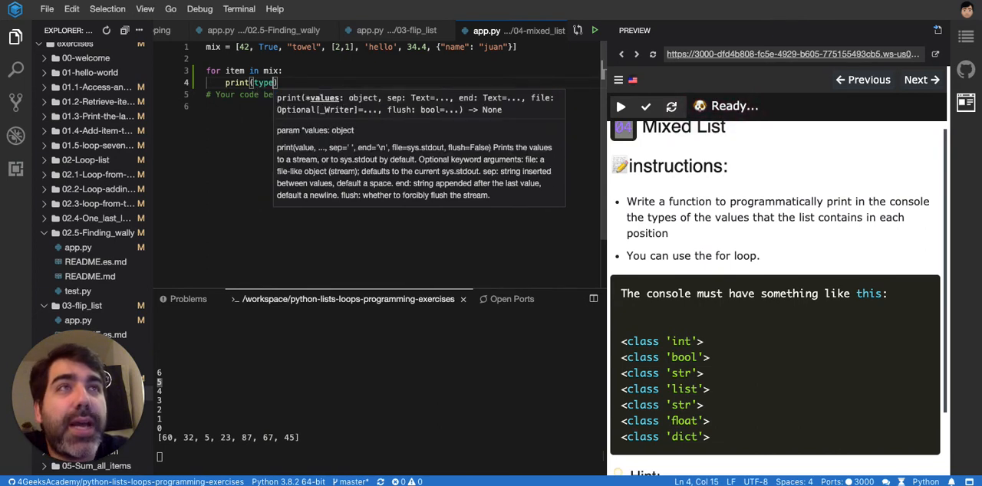
type("item")
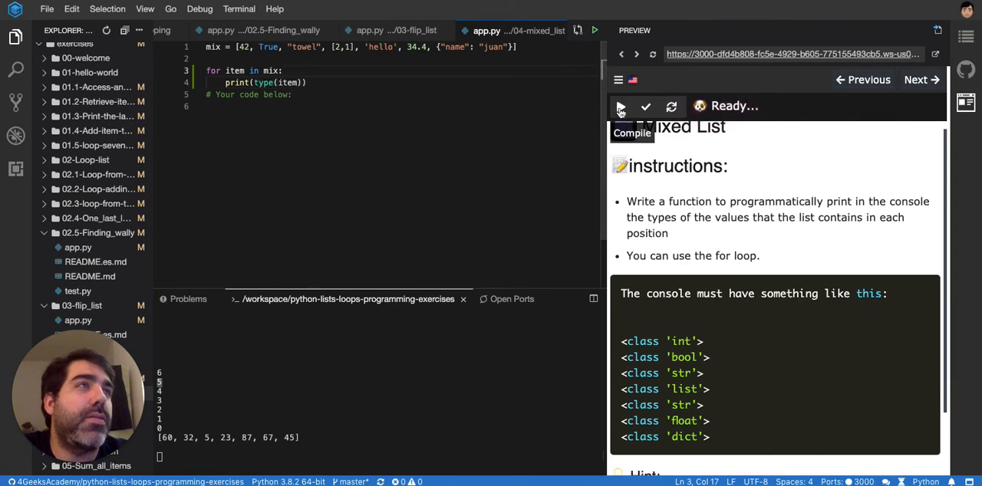
Compile the Mixed List exercise in LearnPack preview, then run its tests.
left_click(620, 106)
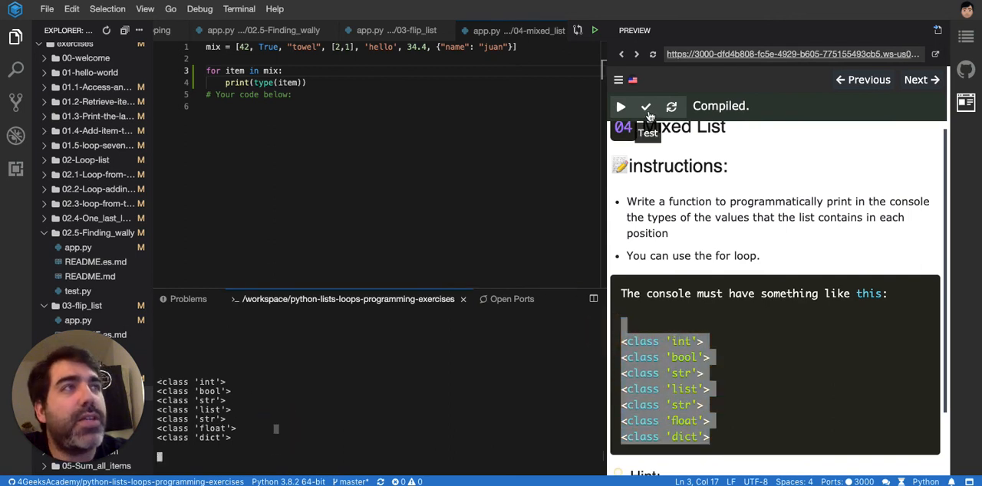
left_click(647, 107)
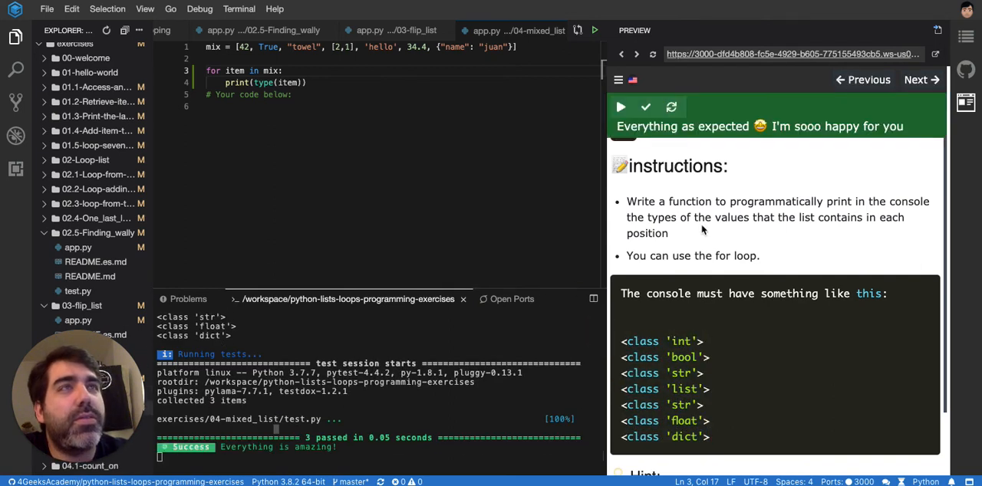